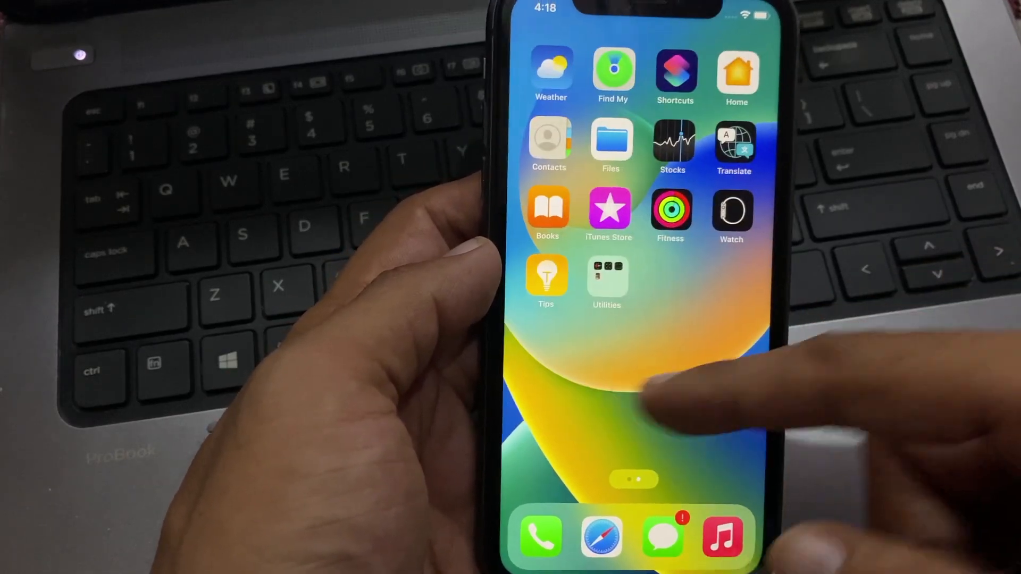
Launch Camera from the second Home Screen page
{"action": "scroll", "scroll_direction": "right", "scroll_amount": 3}
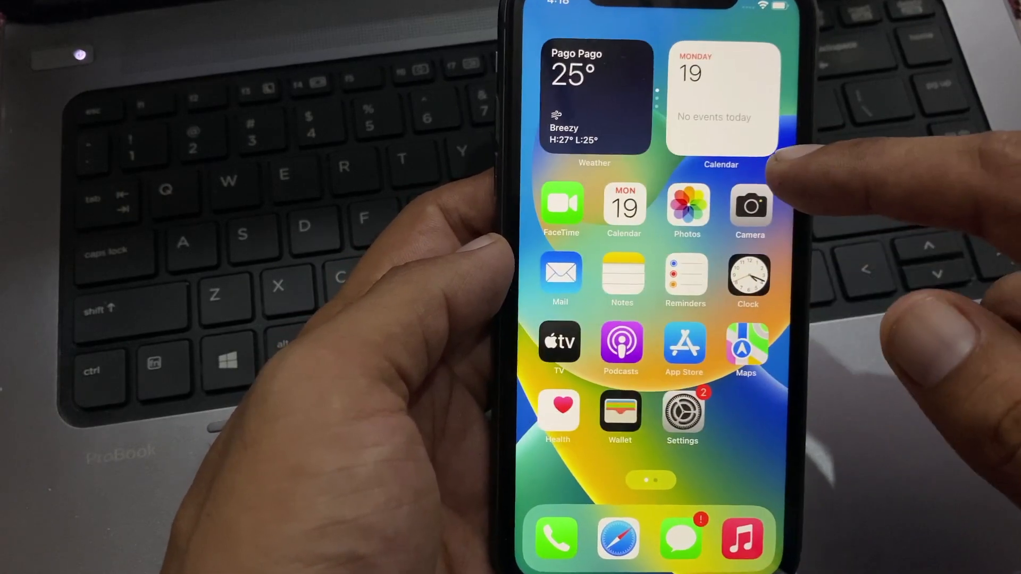
{"action": "left_click", "coordinate": [749, 206]}
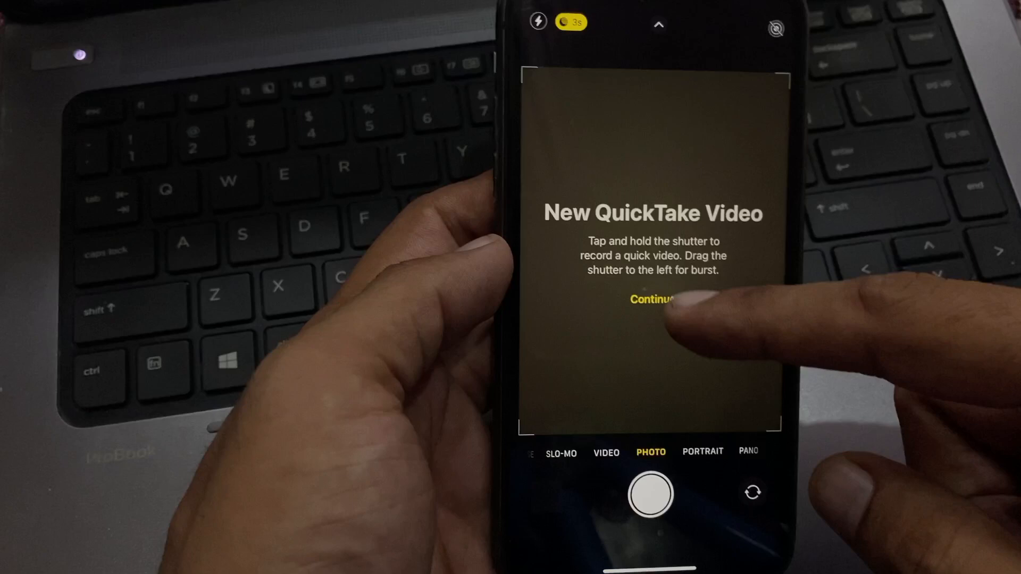
Dismiss the QuickTake Video intro and tap the blank viewfinder to test the camera
{"action": "left_click", "coordinate": [650, 299]}
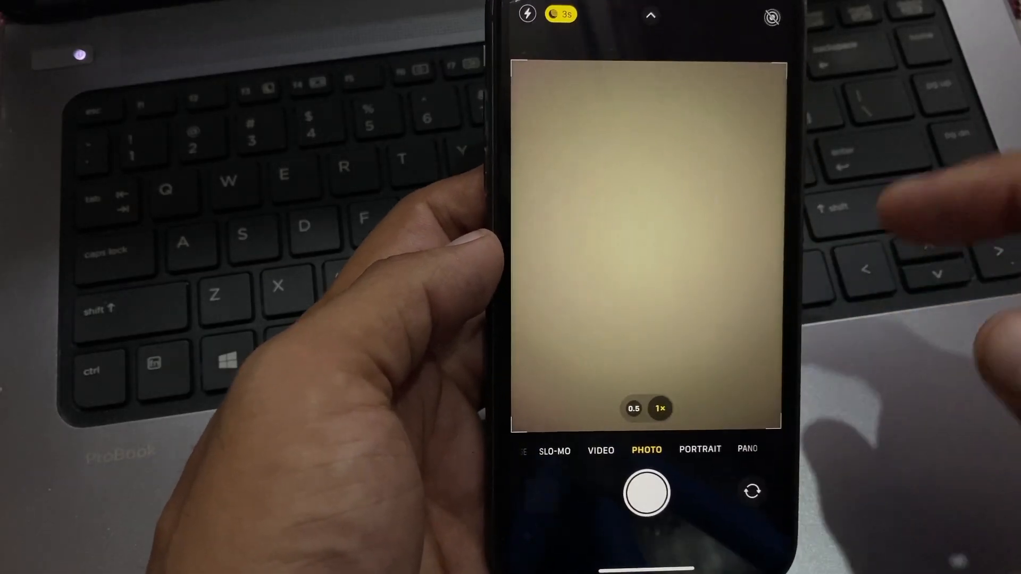
{"action": "left_click", "coordinate": [645, 256]}
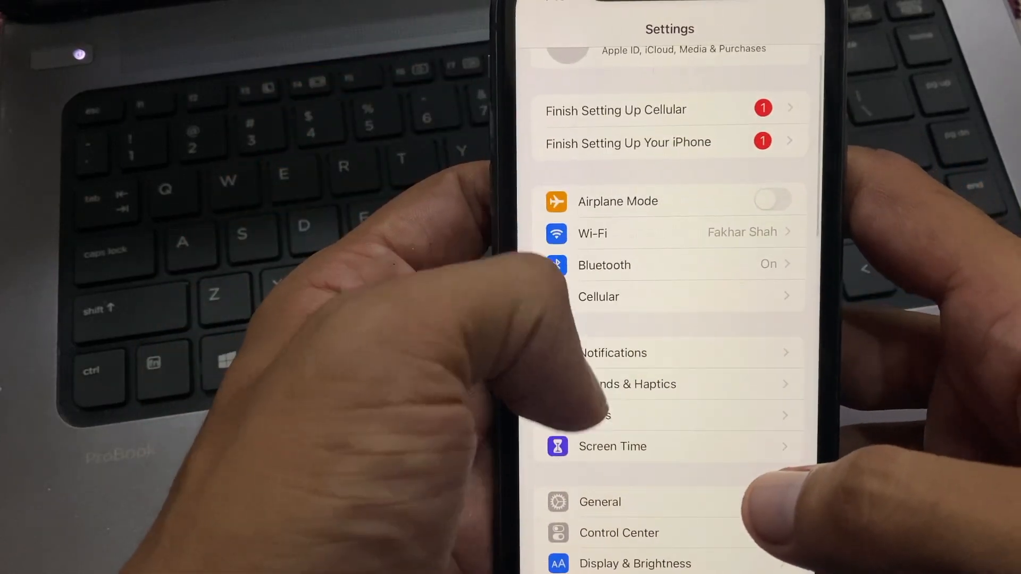
Go to General and then Transfer or Reset iPhone
{"action": "scroll", "scroll_direction": "down", "scroll_amount": 3}
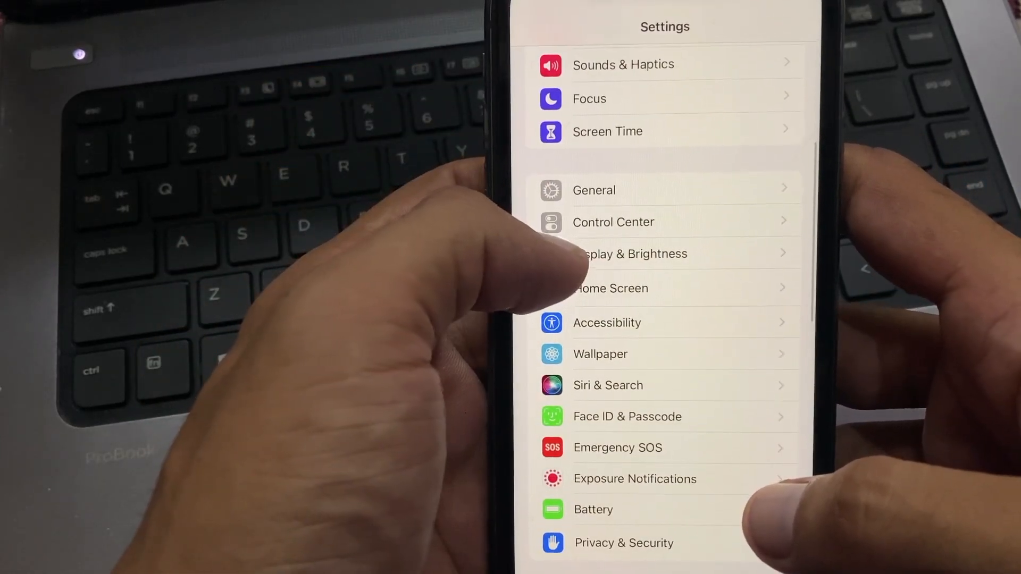
{"action": "left_click", "coordinate": [594, 190]}
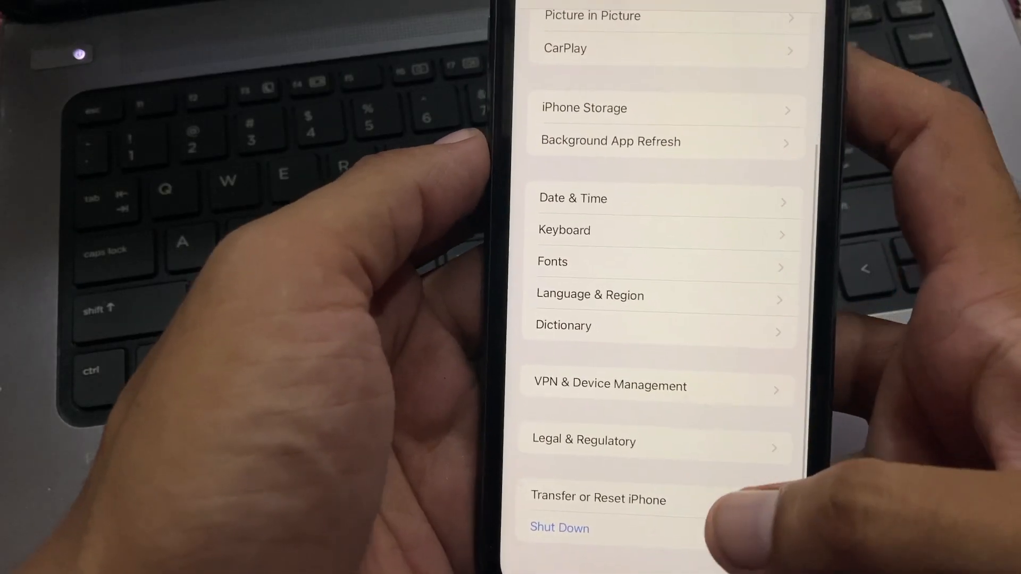
{"action": "left_click", "coordinate": [598, 500]}
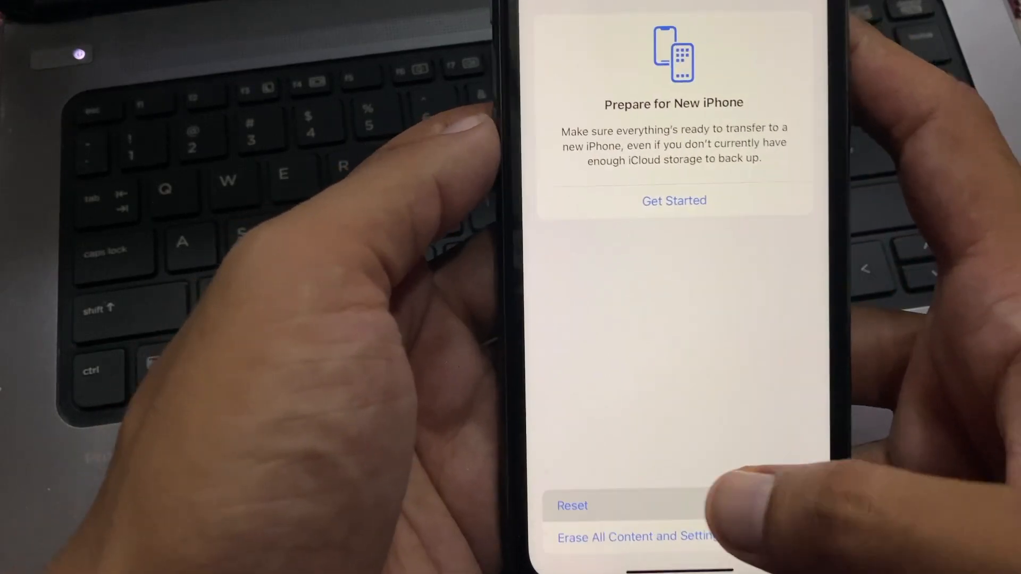
Choose Reset, then Reset All Settings
{"action": "left_click", "coordinate": [572, 505]}
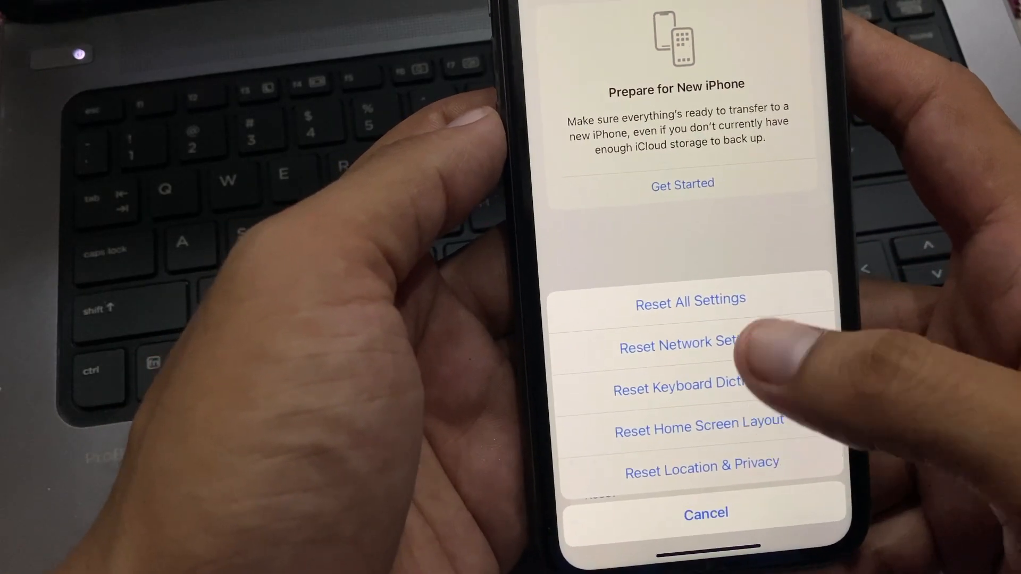
{"action": "left_click", "coordinate": [677, 343]}
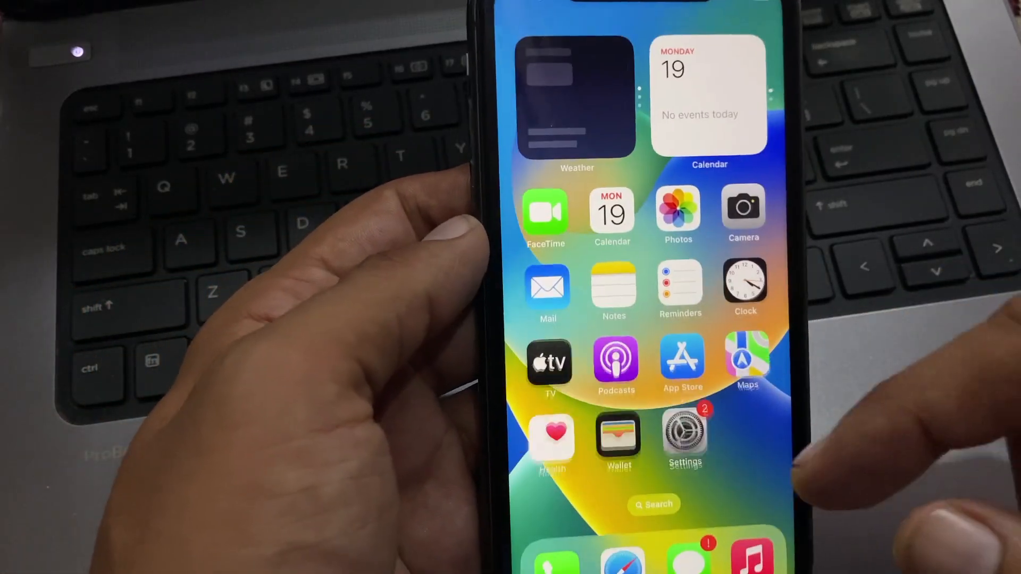
Open Settings from the Home Screen and choose General > Shut Down
{"action": "scroll", "scroll_direction": "left", "scroll_amount": 3}
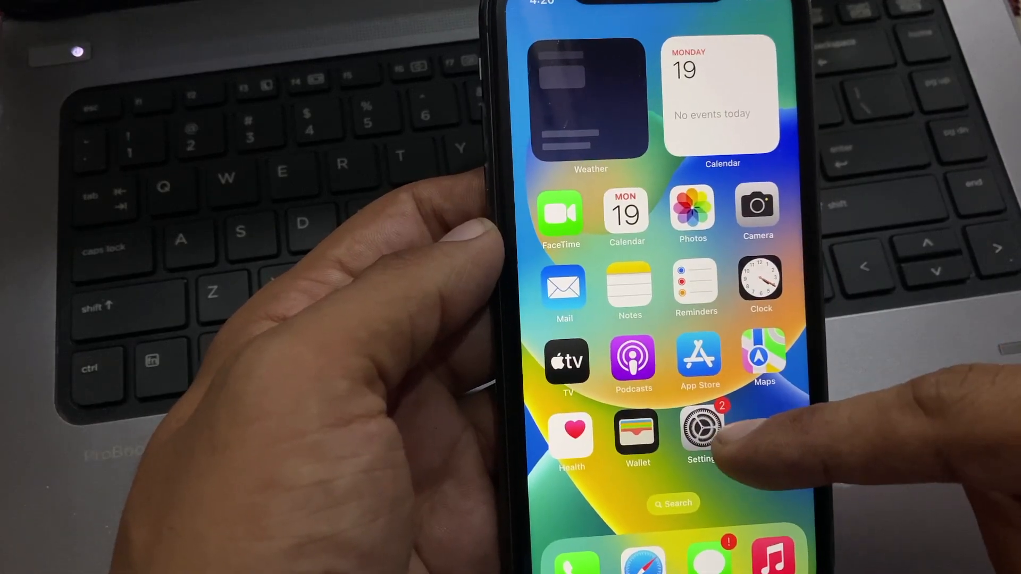
{"action": "left_click", "coordinate": [699, 429]}
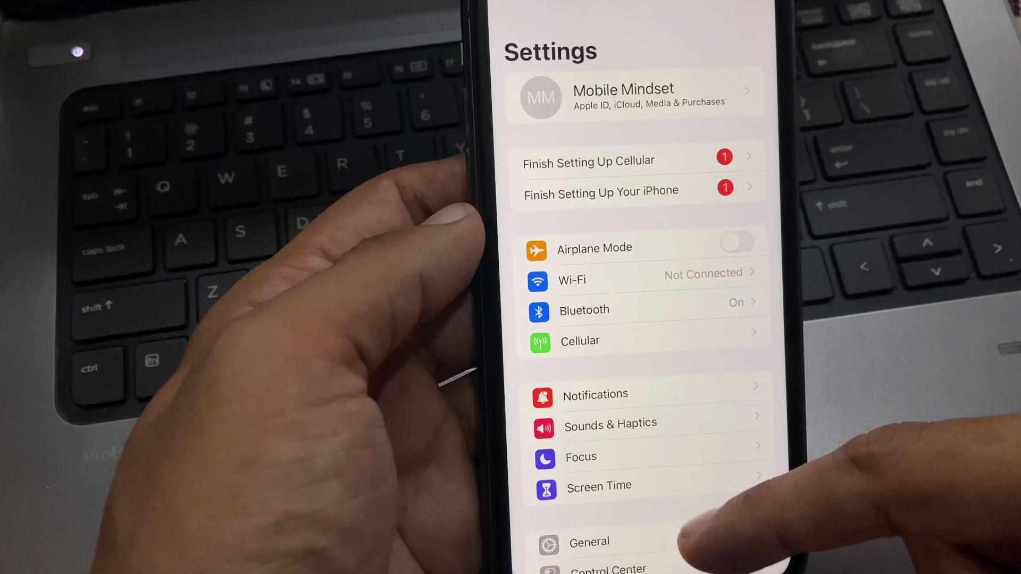
{"action": "left_click", "coordinate": [588, 542]}
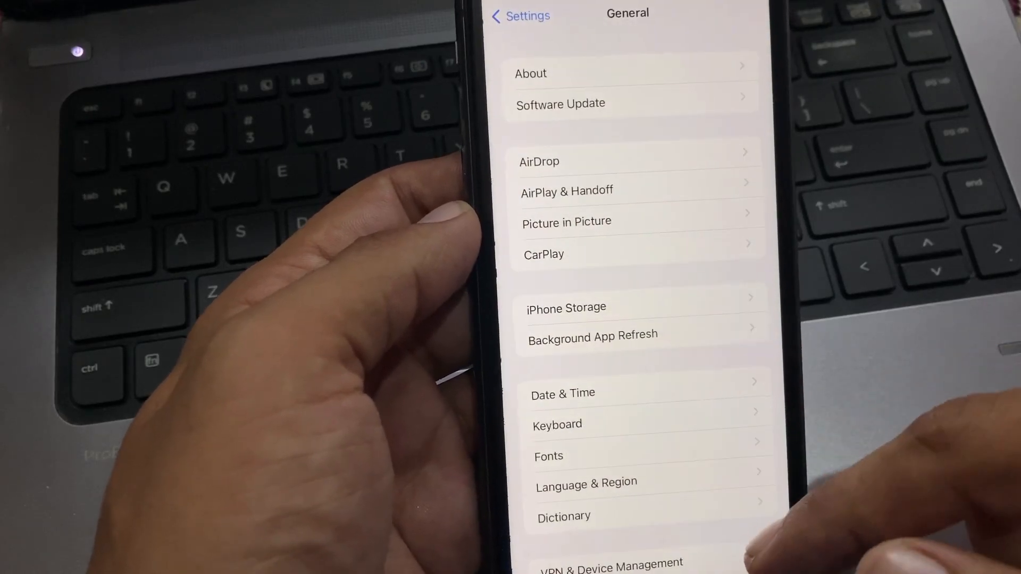
{"action": "scroll", "scroll_direction": "down", "scroll_amount": 3}
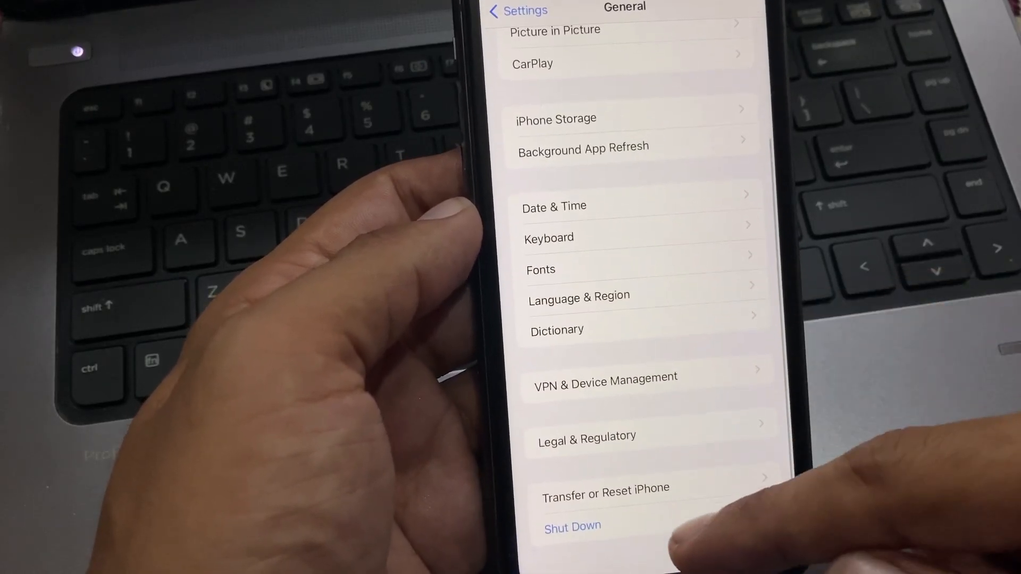
{"action": "left_click", "coordinate": [572, 526]}
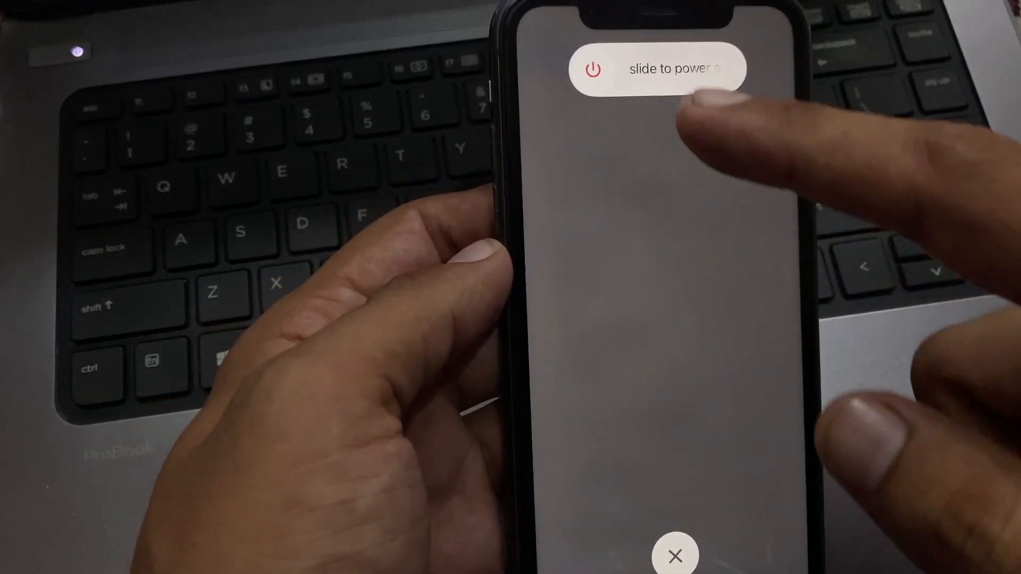
Slide to power off, restart the iPhone, and relaunch Camera to confirm it works
{"action": "left_click_drag", "start_coordinate": [592, 68], "coordinate": [658, 36]}
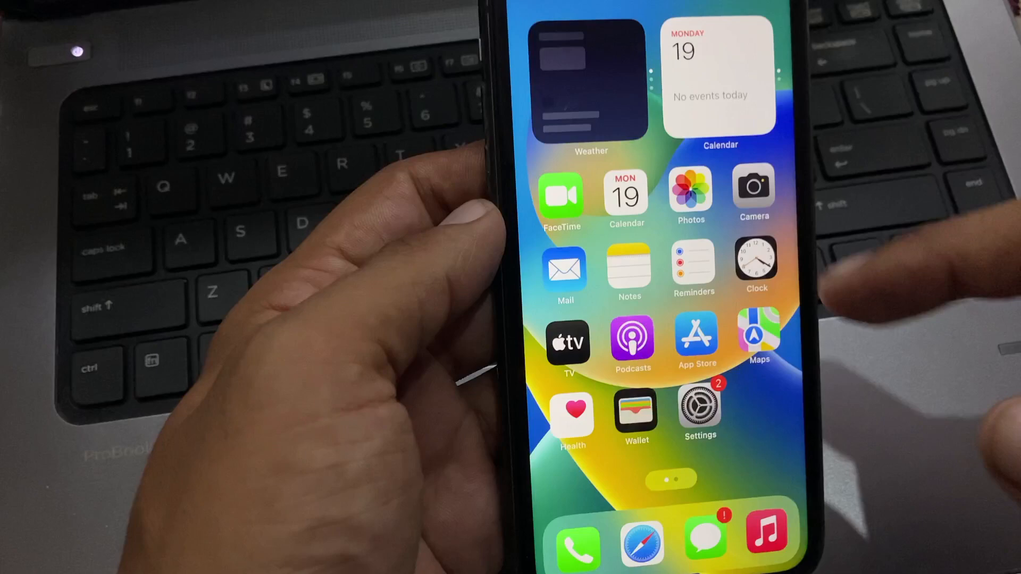
{"action": "left_click", "coordinate": [753, 192]}
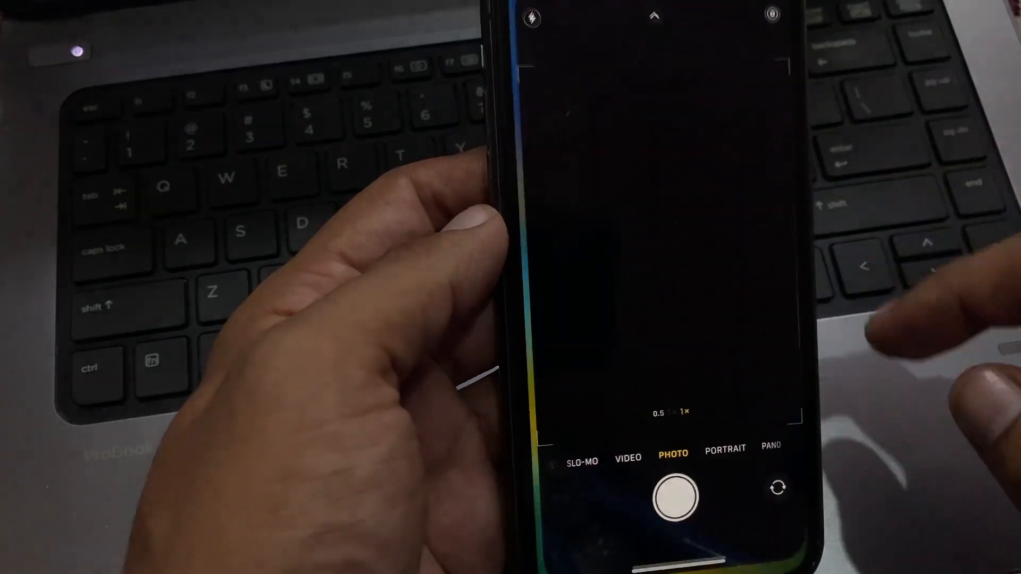